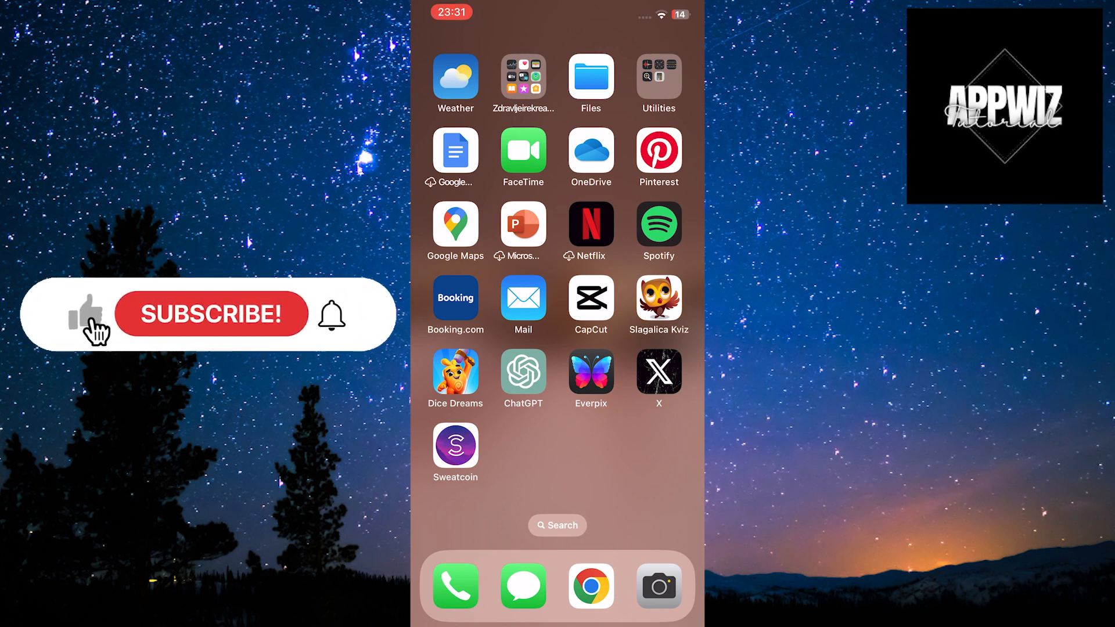
- Launch the X app from the Home Screen so its For You feed appears
click(211, 314)
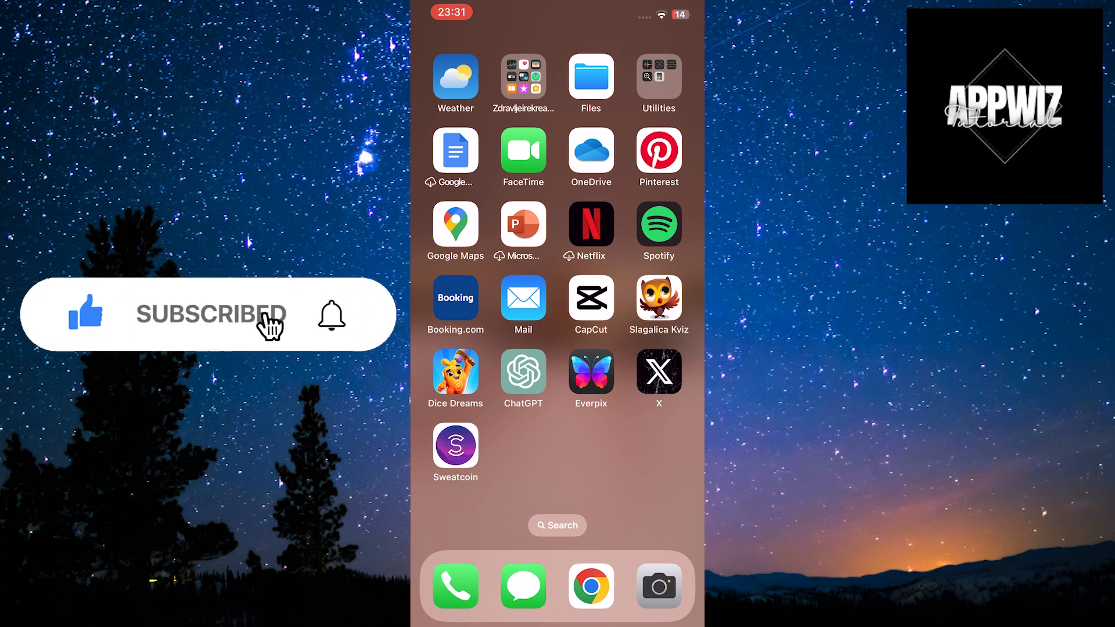
click(330, 315)
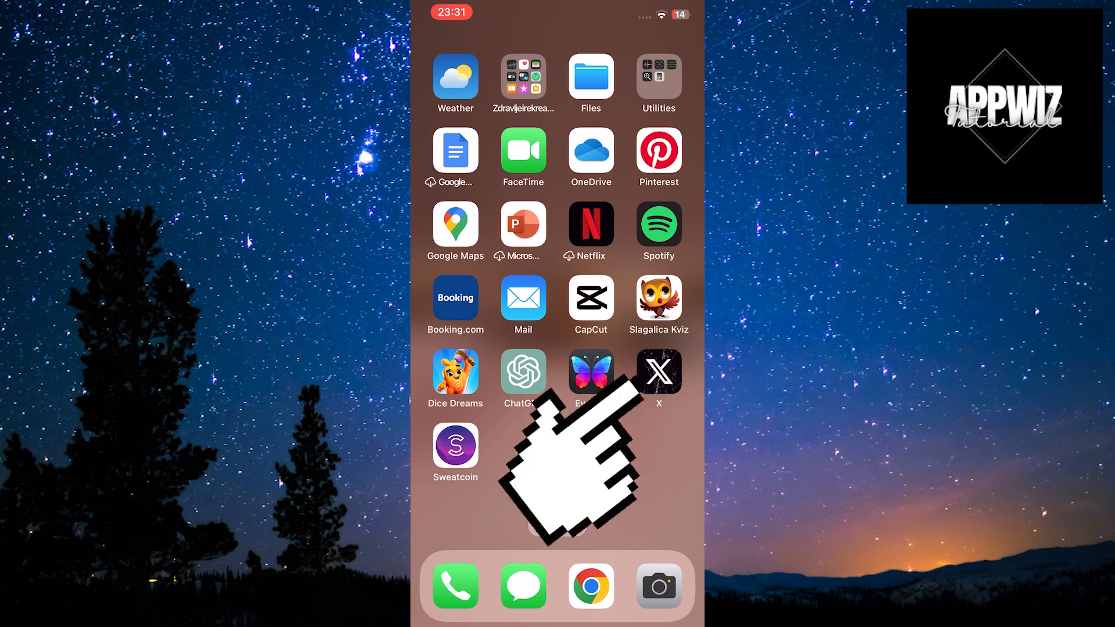
click(659, 372)
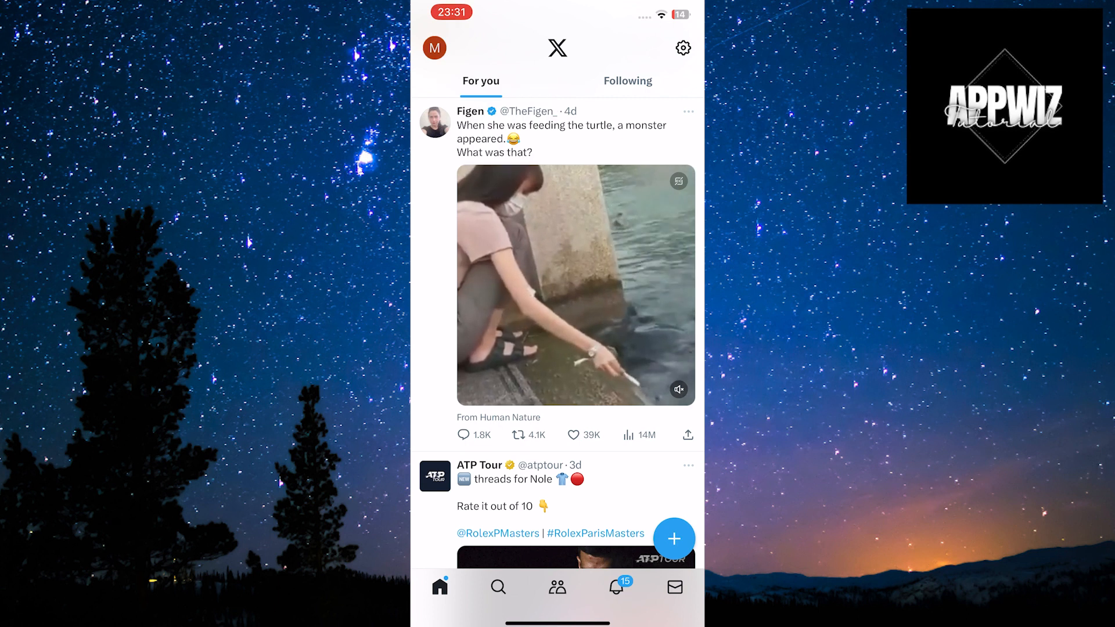
- From the profile side menu, expand Settings and Support and enter Settings and privacy
click(437, 47)
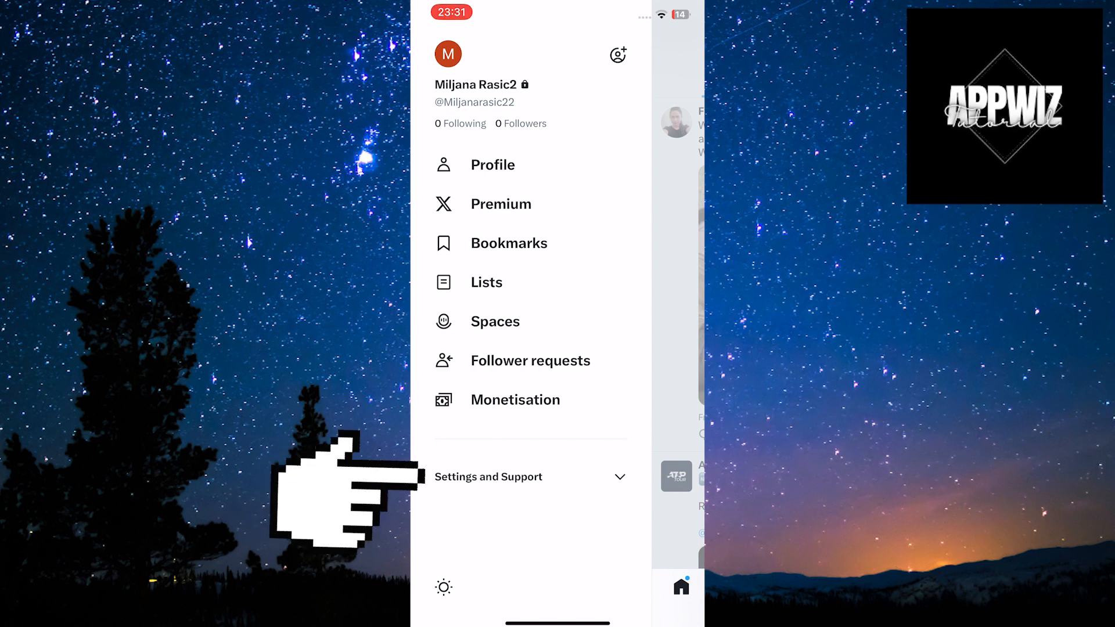
click(488, 477)
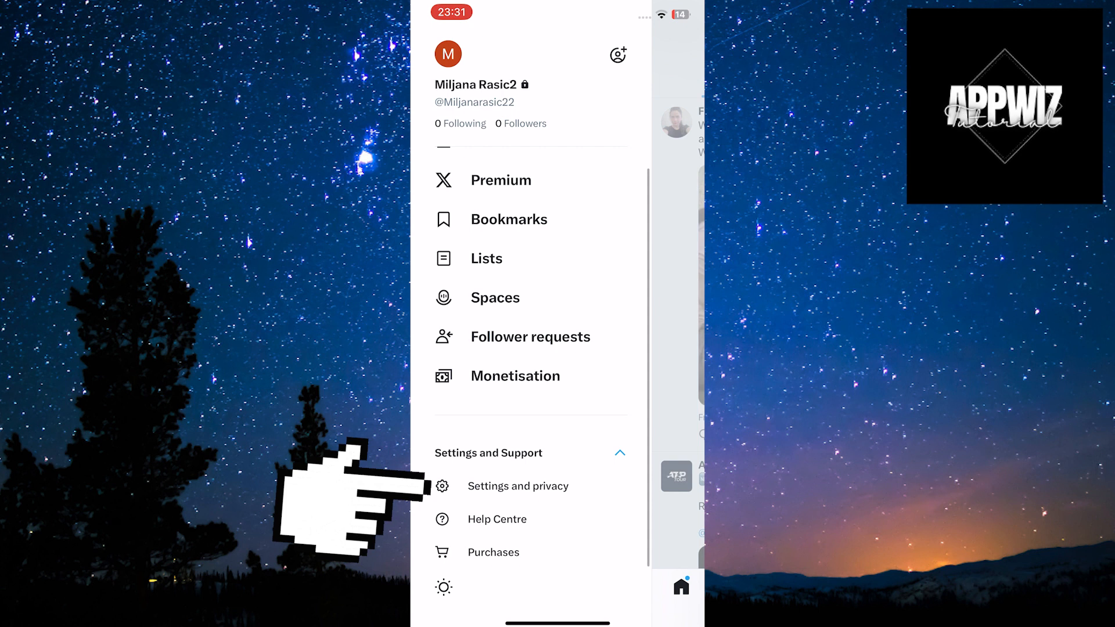
click(518, 486)
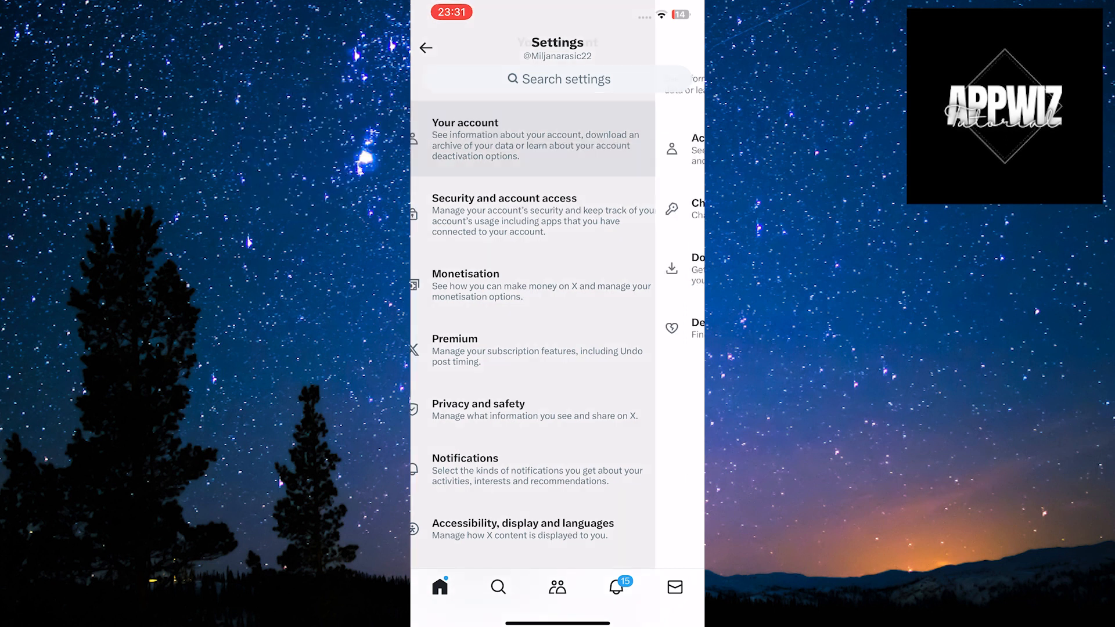
- Go to Your account and view the Deactivate your account explanation page
click(488, 133)
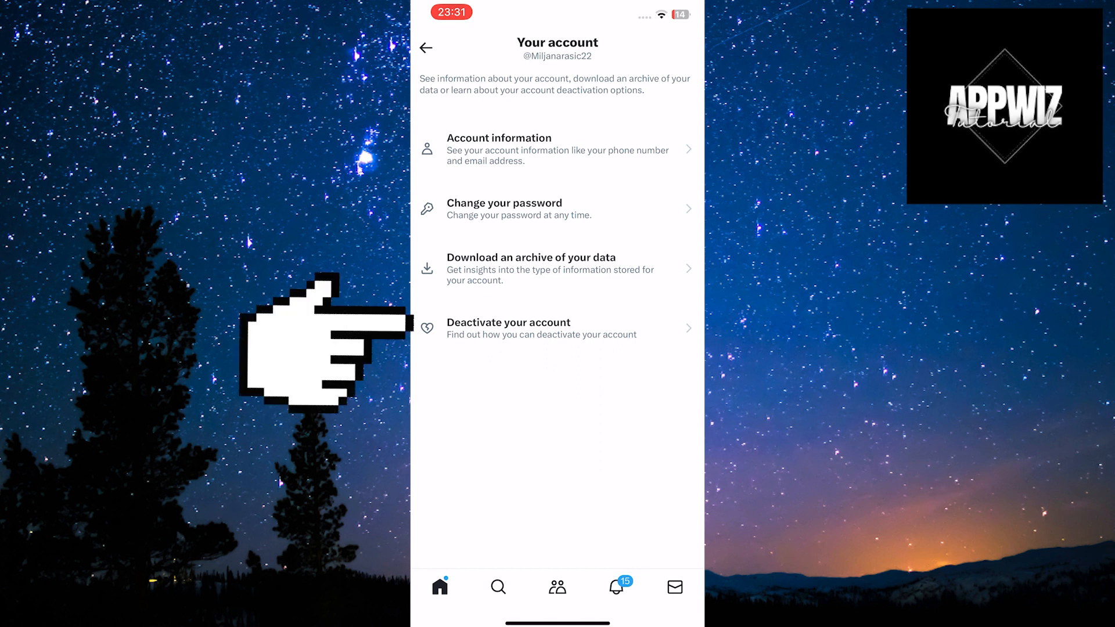
click(509, 323)
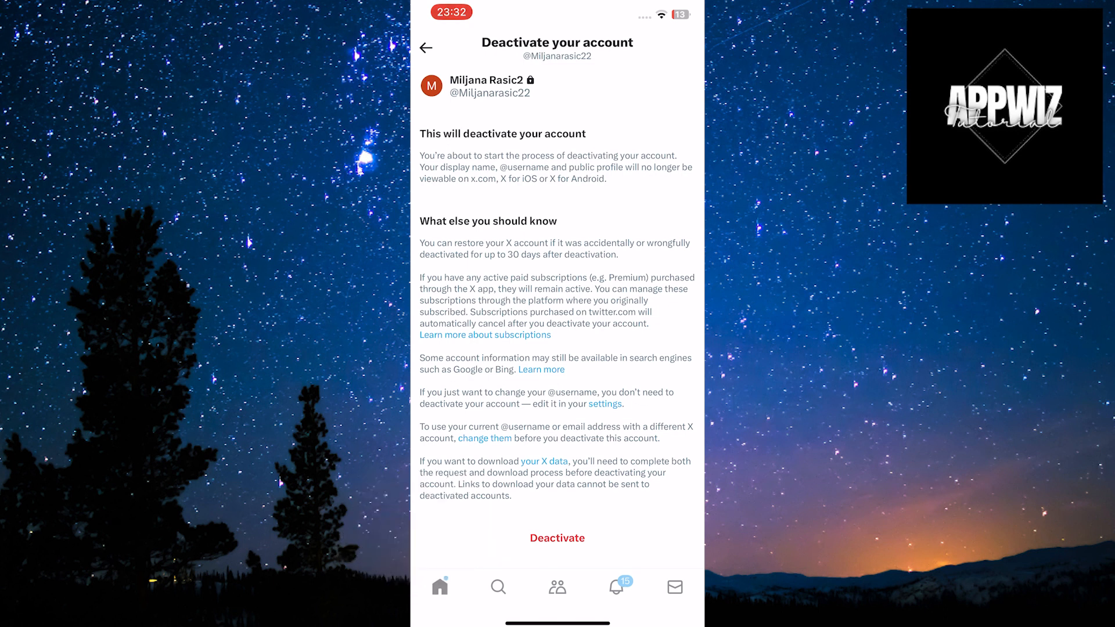
- Request deactivation, confirm the password, and reach the 'Deactivate your account?' prompt
click(557, 538)
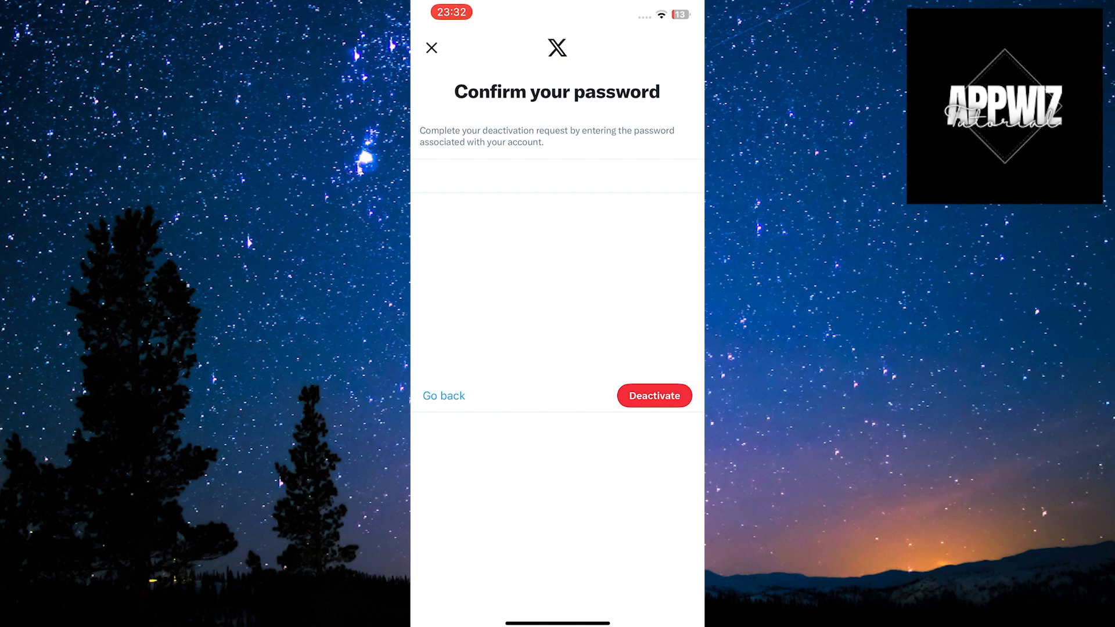
click(655, 395)
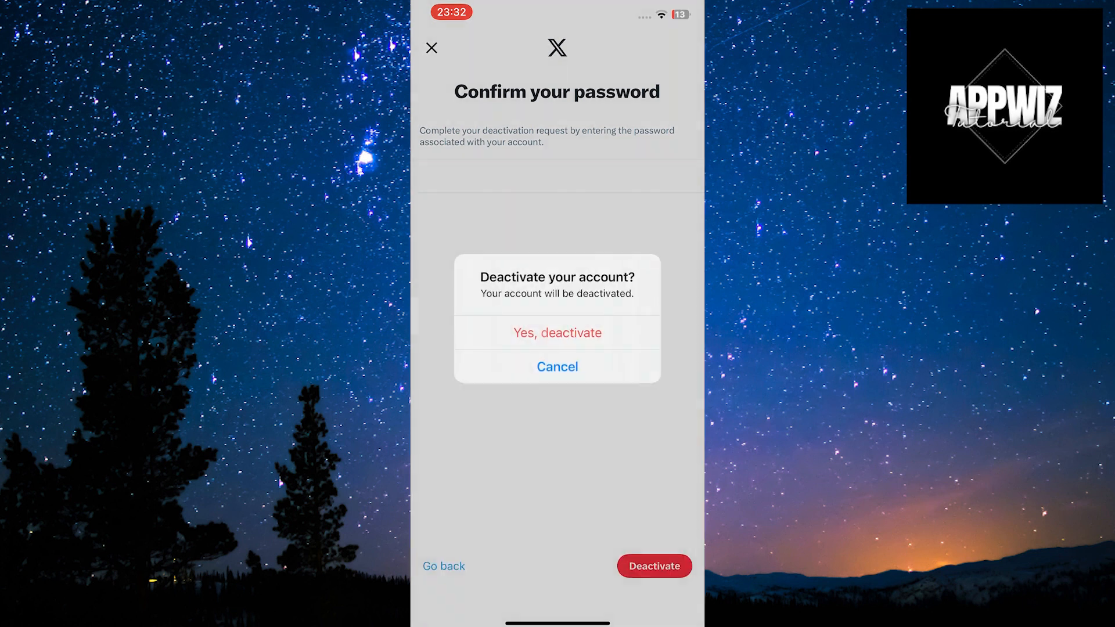